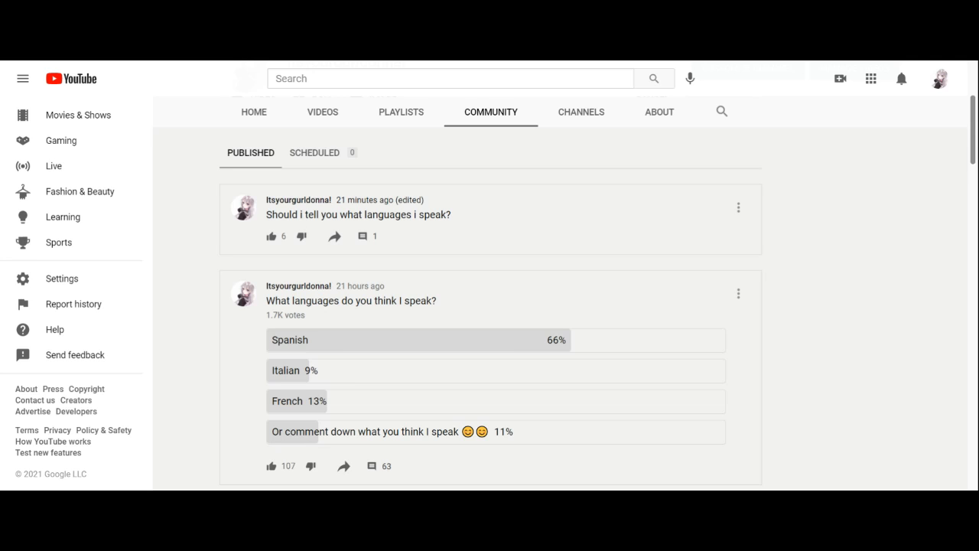
mouse_move(452, 250)
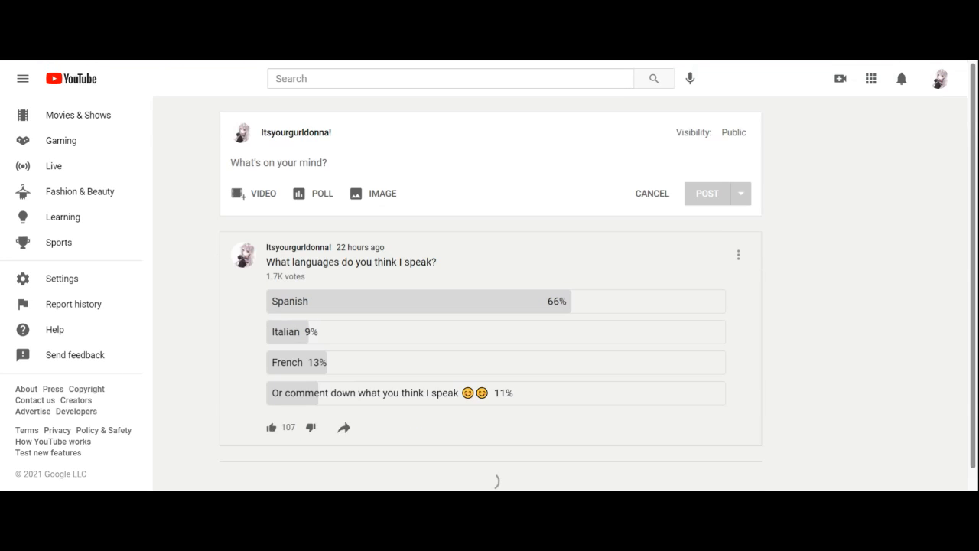
Scroll down to the poll's first comment, highlight its list of languages, then clear the selection.
scroll("down", 3)
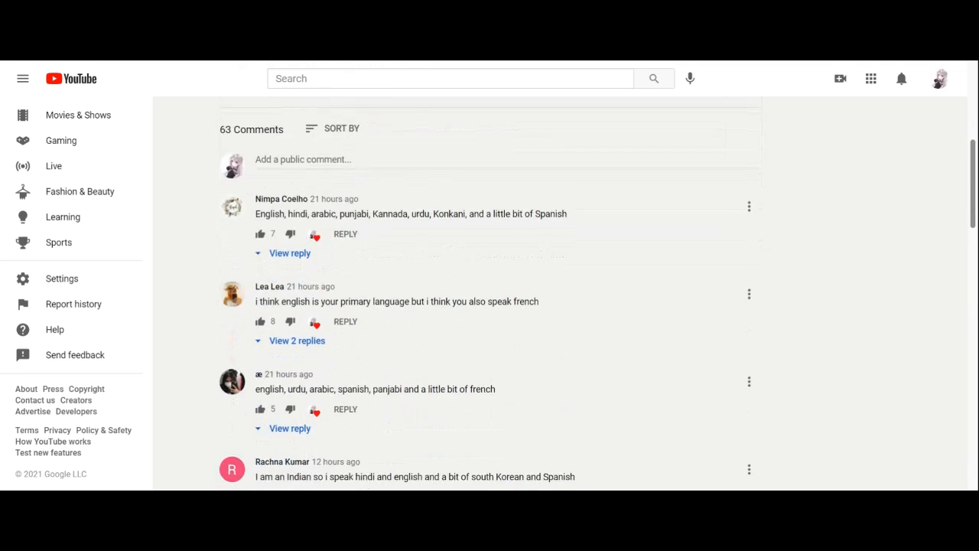
scroll("down", 3)
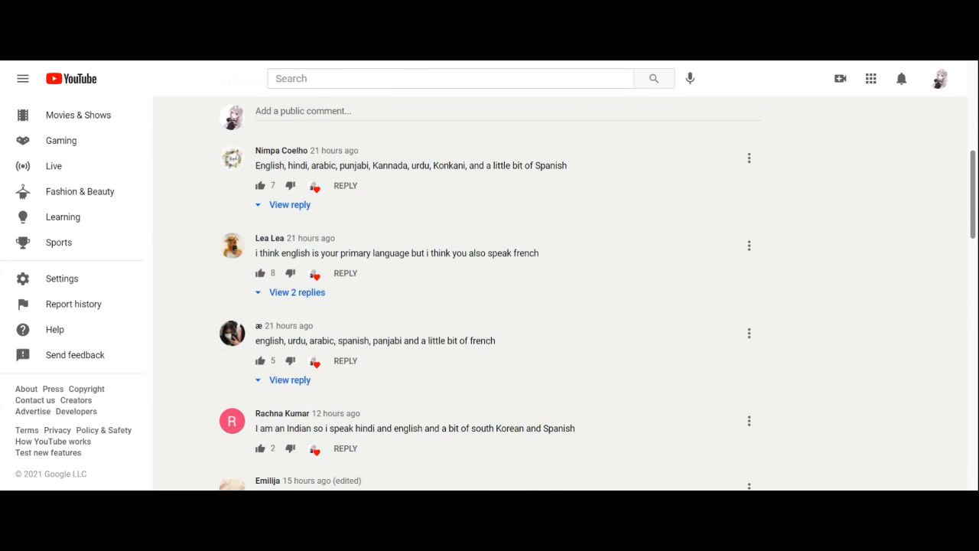
left_click_drag(288, 165, 327, 165)
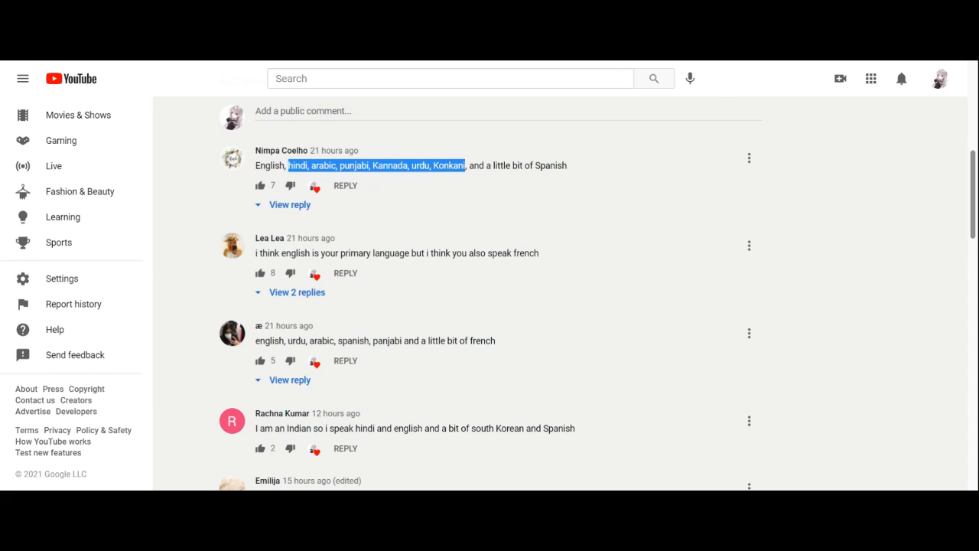
left_click(442, 212)
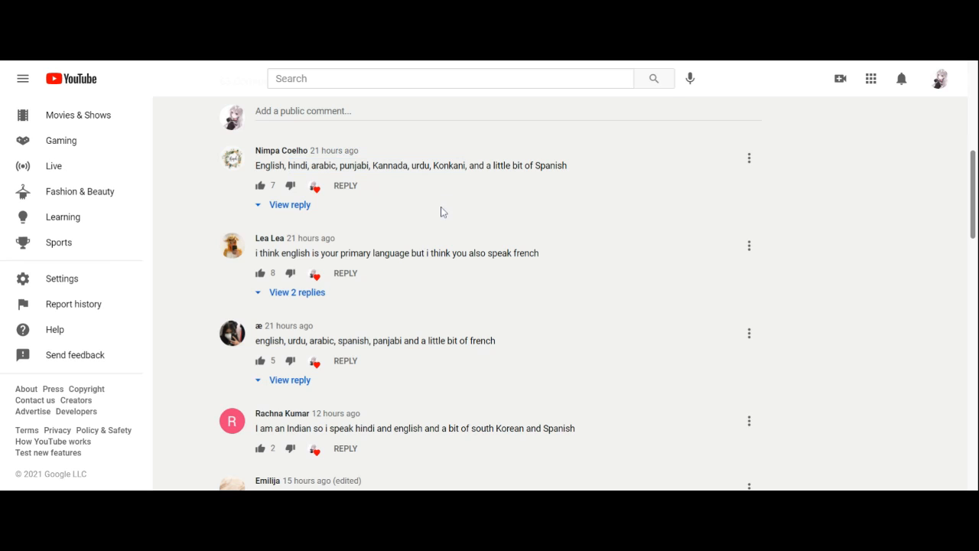
mouse_move(416, 222)
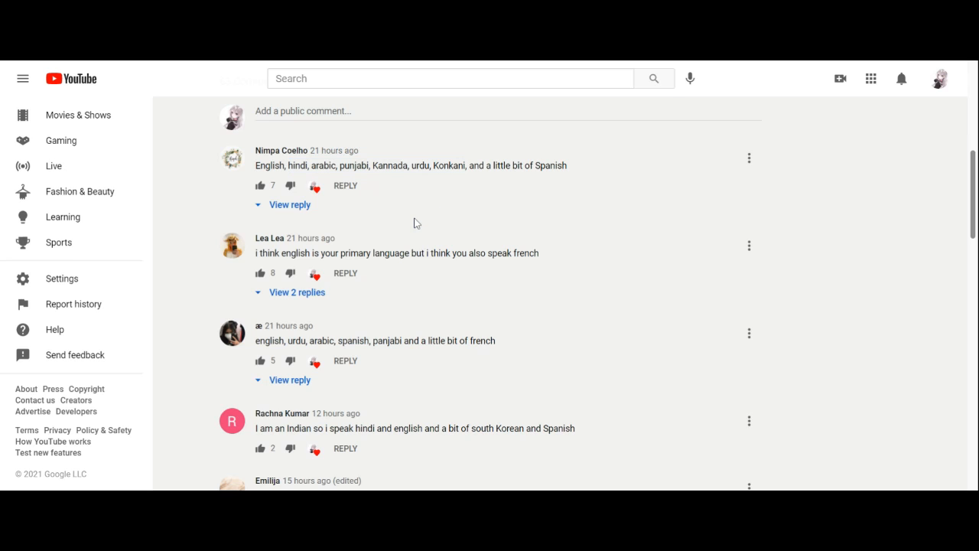
Scroll down past replies naming Hebrew, Malagasy and Indonesian to ones listing Bengali, Hindi, English.
scroll("down", 3)
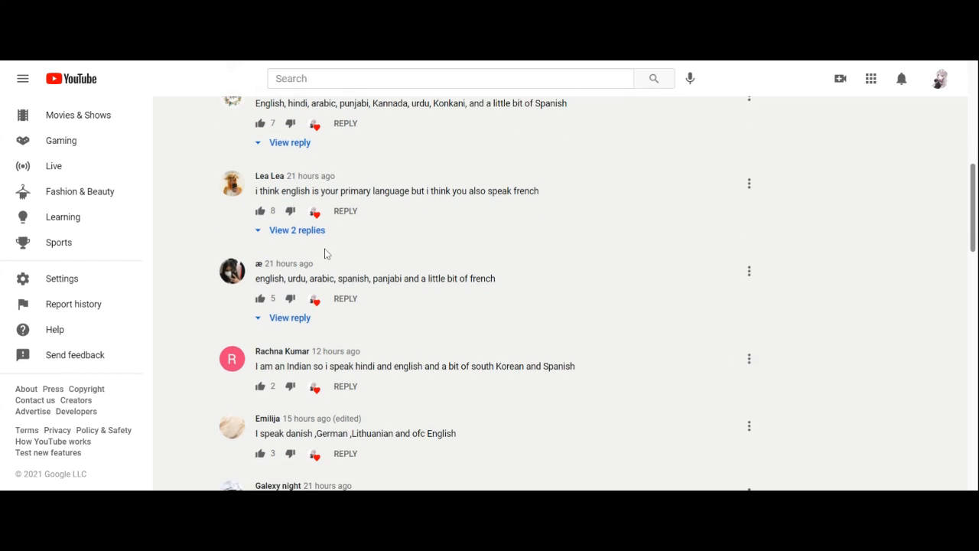
mouse_move(407, 313)
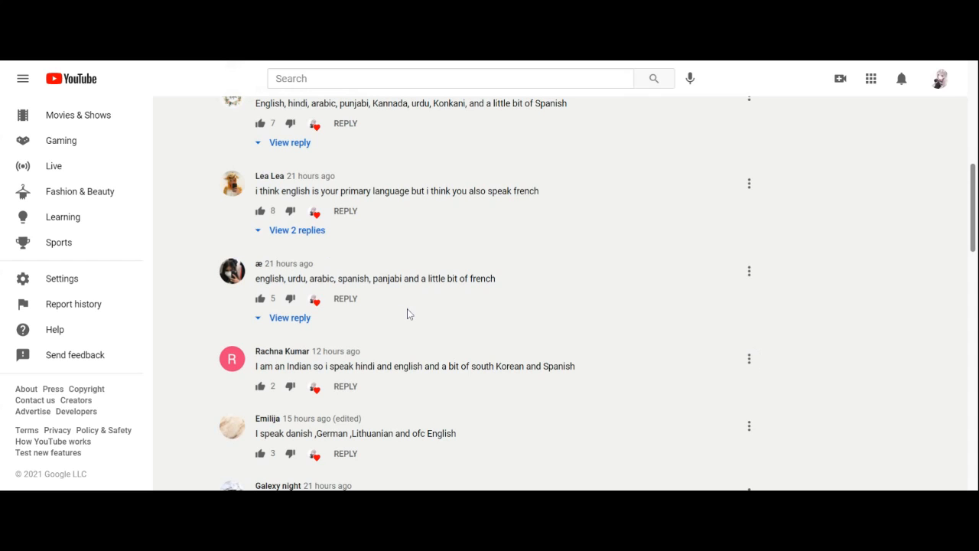
scroll("down", 3)
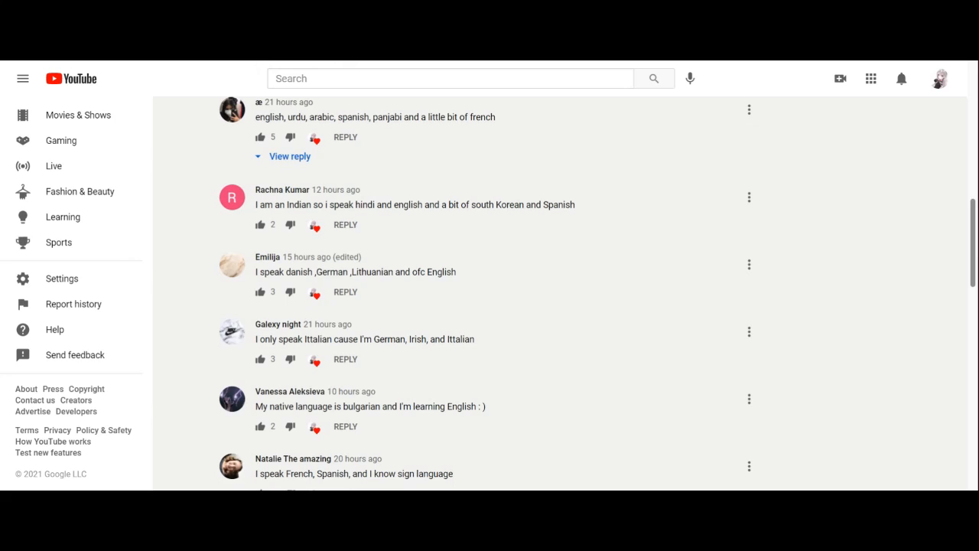
mouse_move(490, 308)
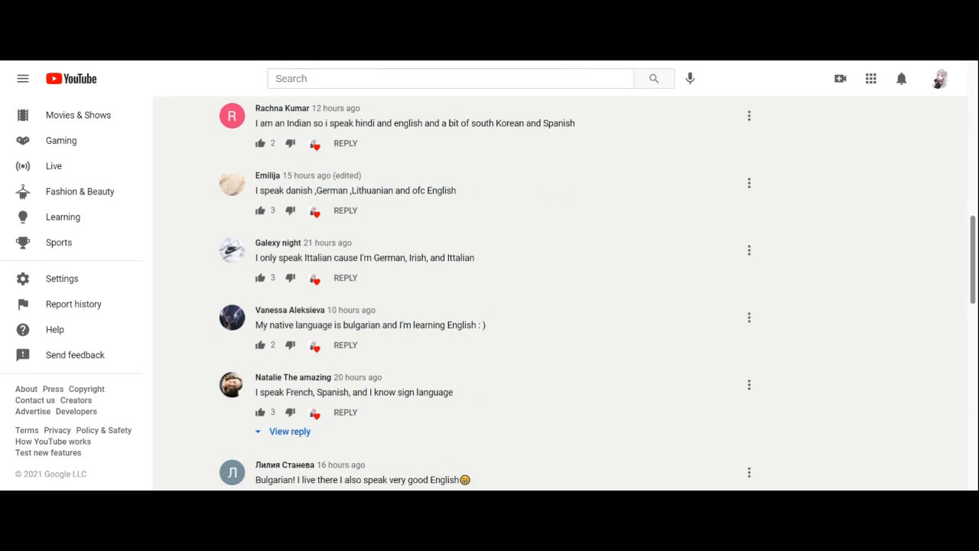
scroll("down", 3)
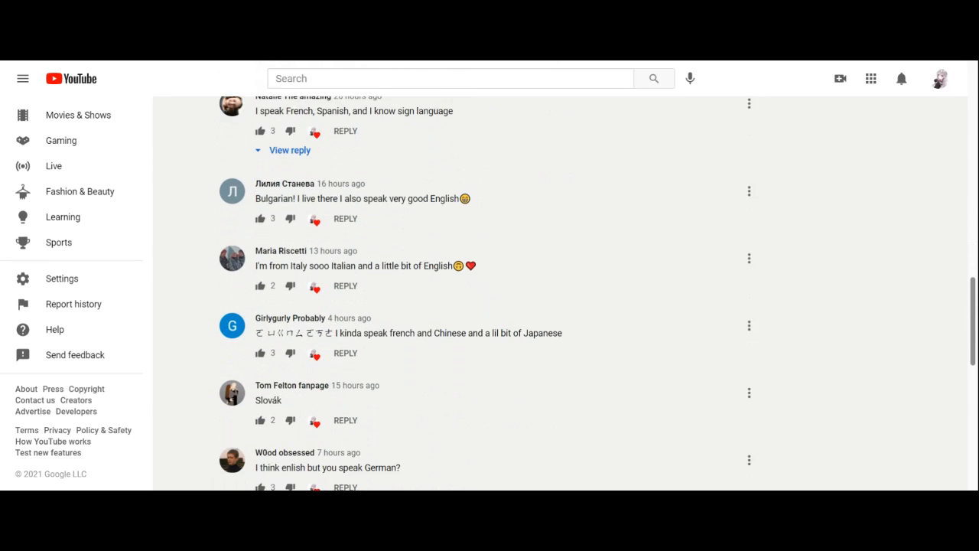
scroll("down", 3)
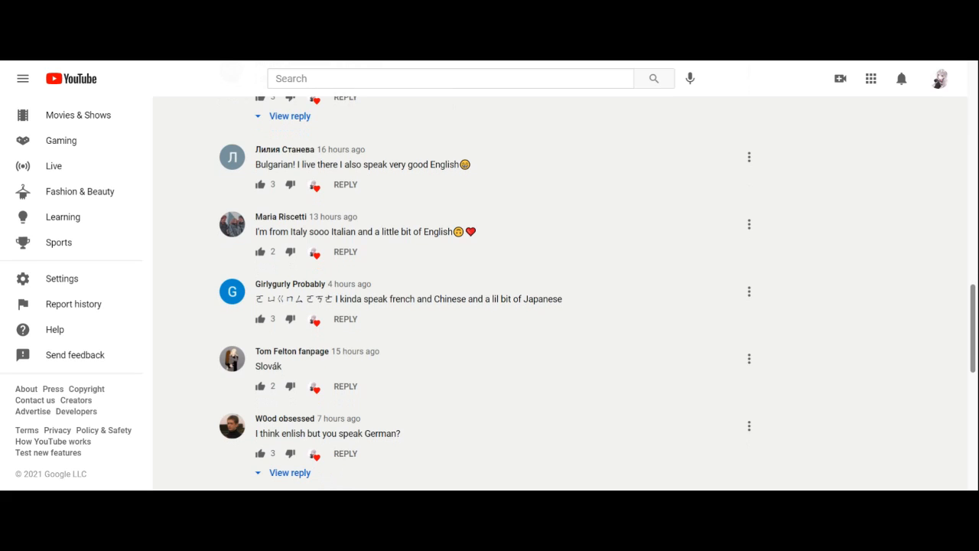
scroll("down", 3)
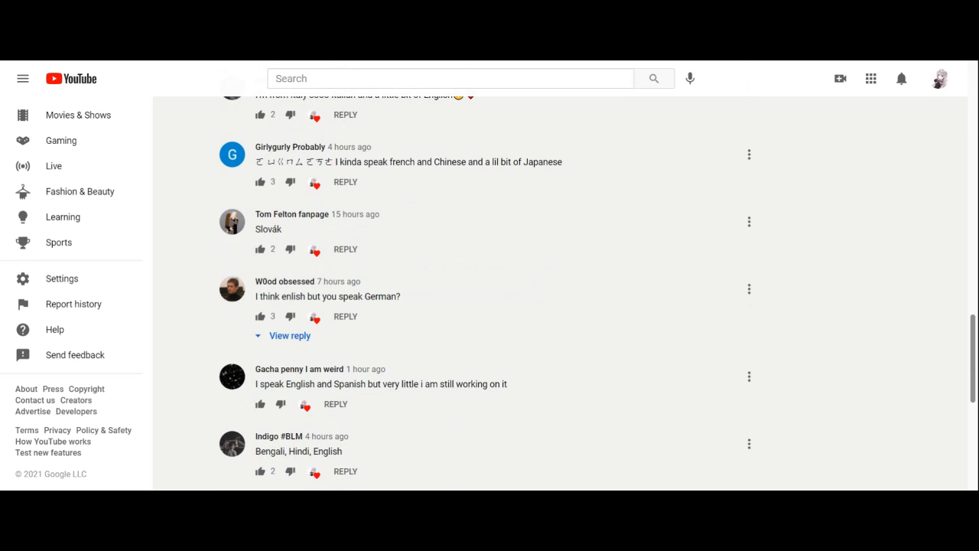
mouse_move(459, 399)
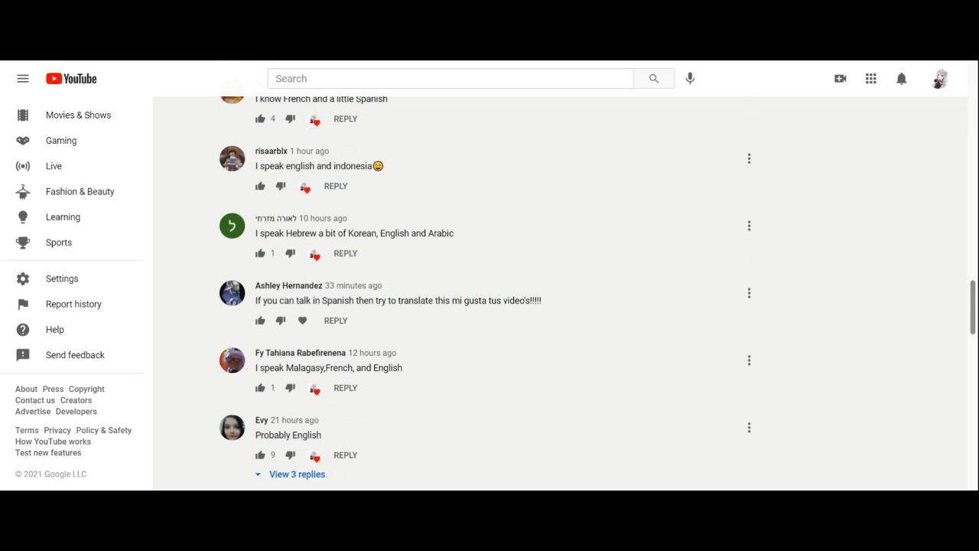
Scroll up to replies naming French and Spanish, English and Indonesian, and Hebrew.
scroll("up", 3)
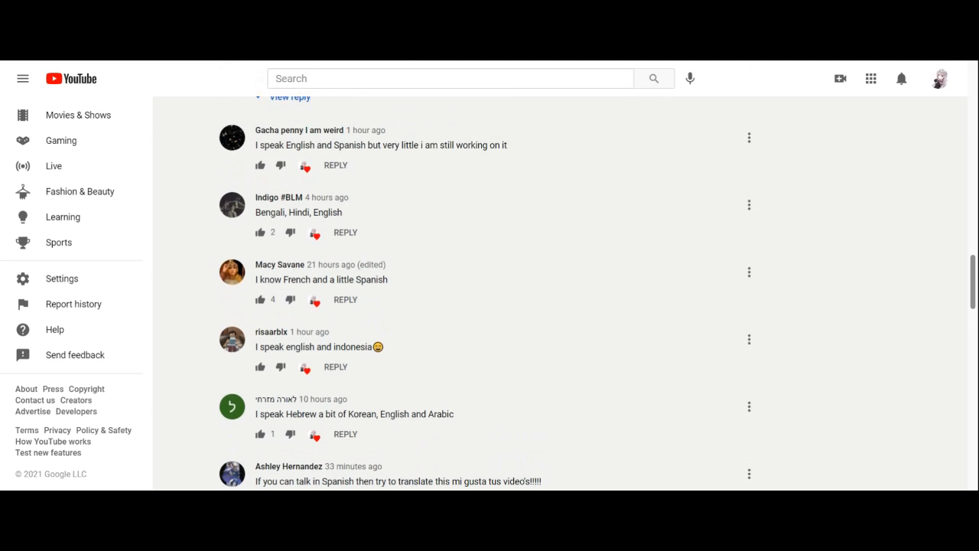
Skim comments about Polish and Danish, then return to the poll showing Spanish at 66%.
scroll("down", 3)
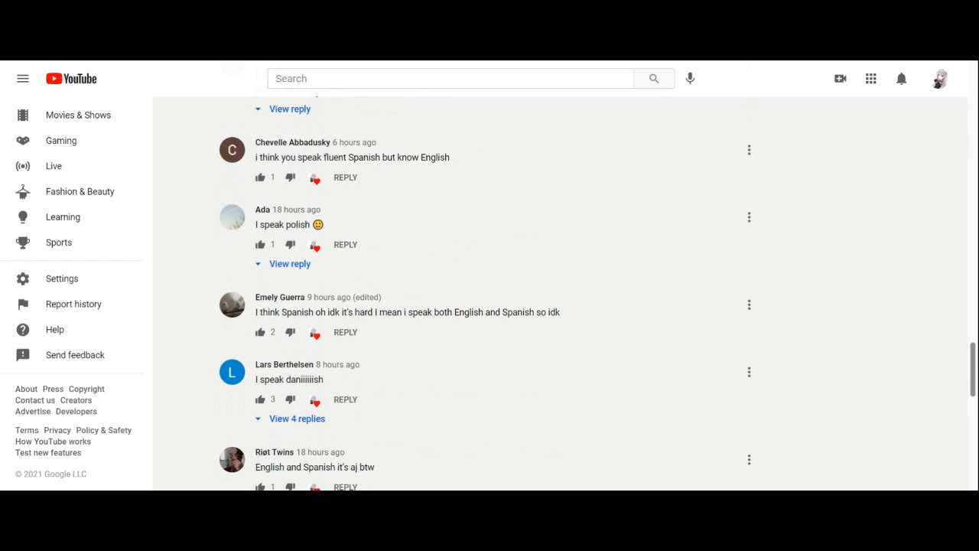
scroll("down", 3)
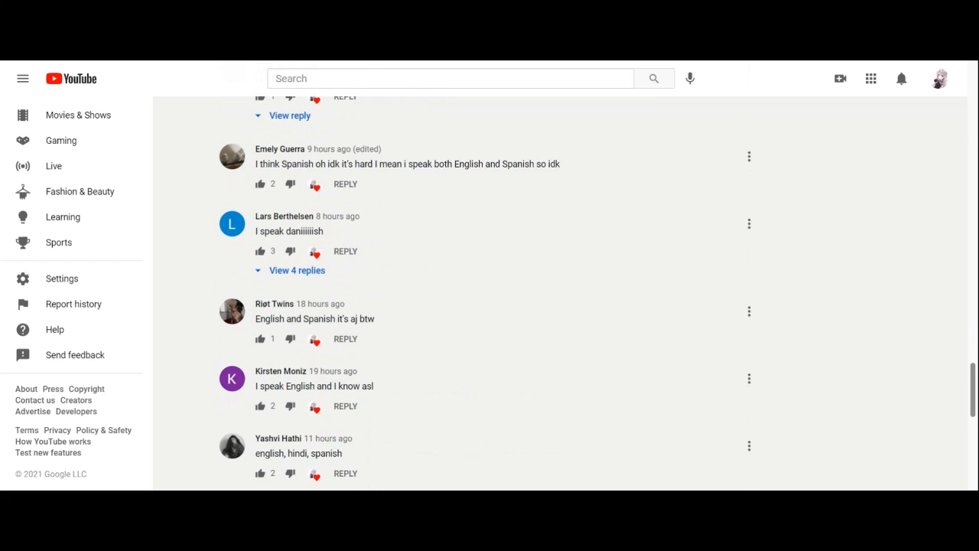
scroll("down", 3)
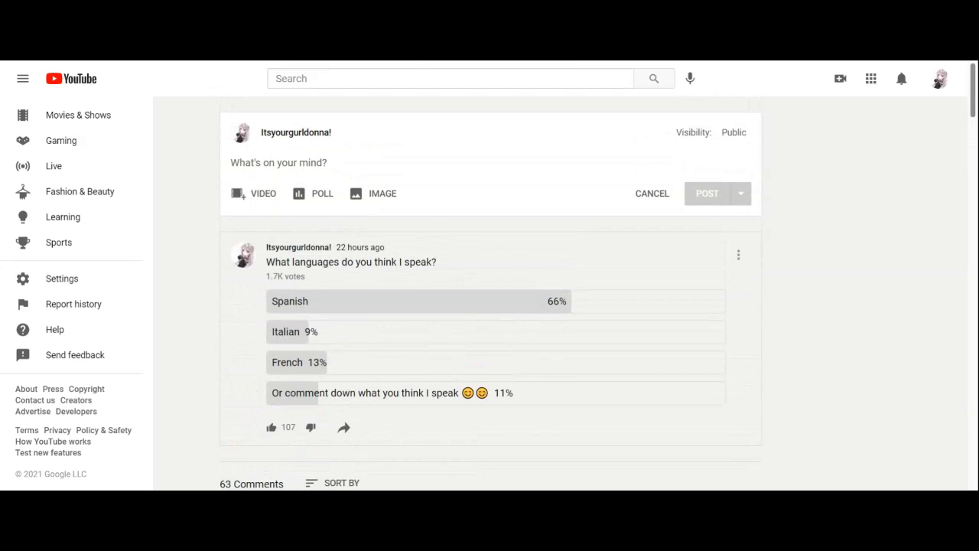
Scroll down through more poll comments and back up.
scroll("down", 3)
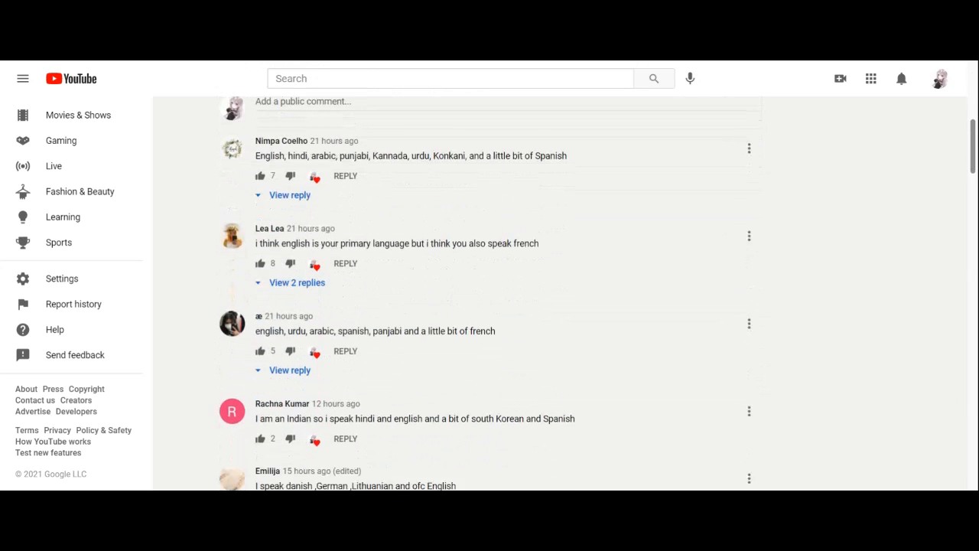
scroll("down", 3)
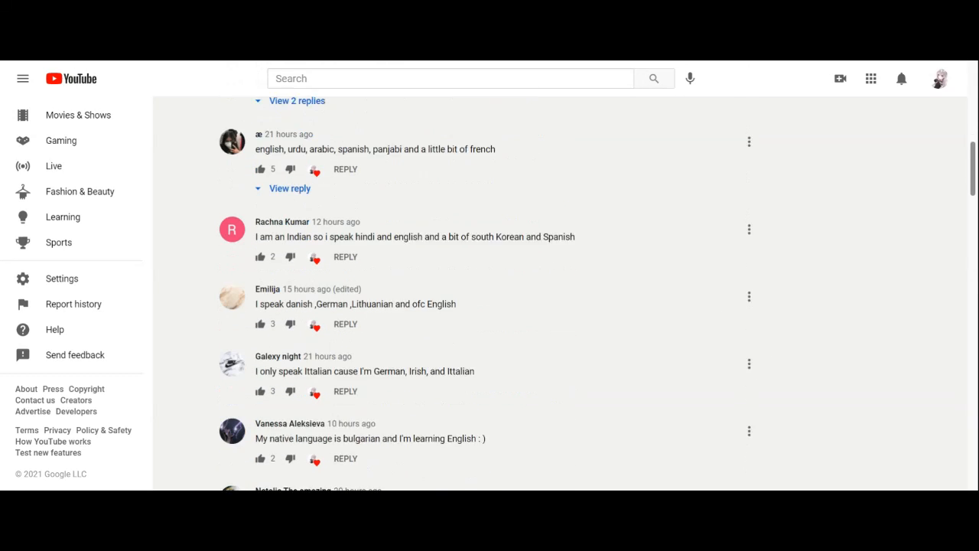
scroll("up", 3)
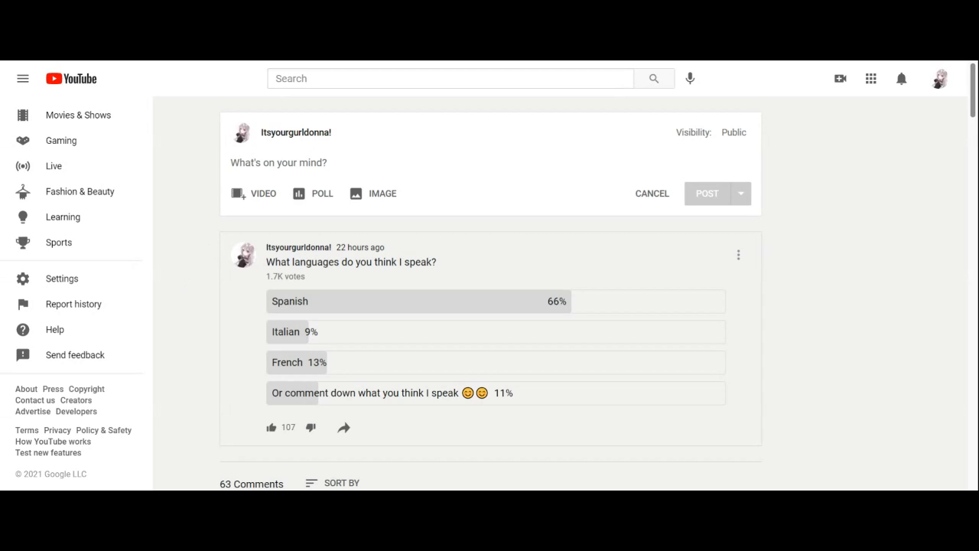
Scroll the Videos tab grid down to uploads from about four days ago.
scroll("down", 3)
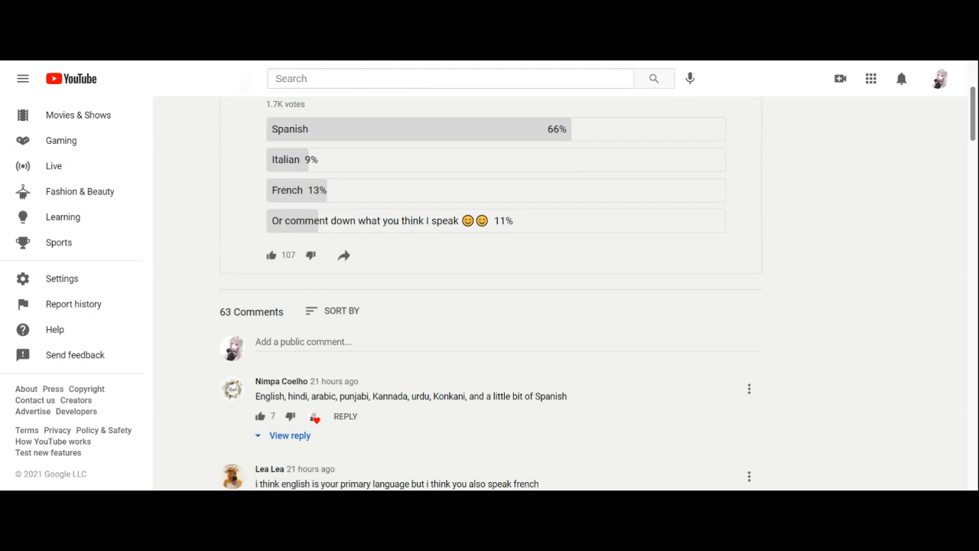
scroll("down", 3)
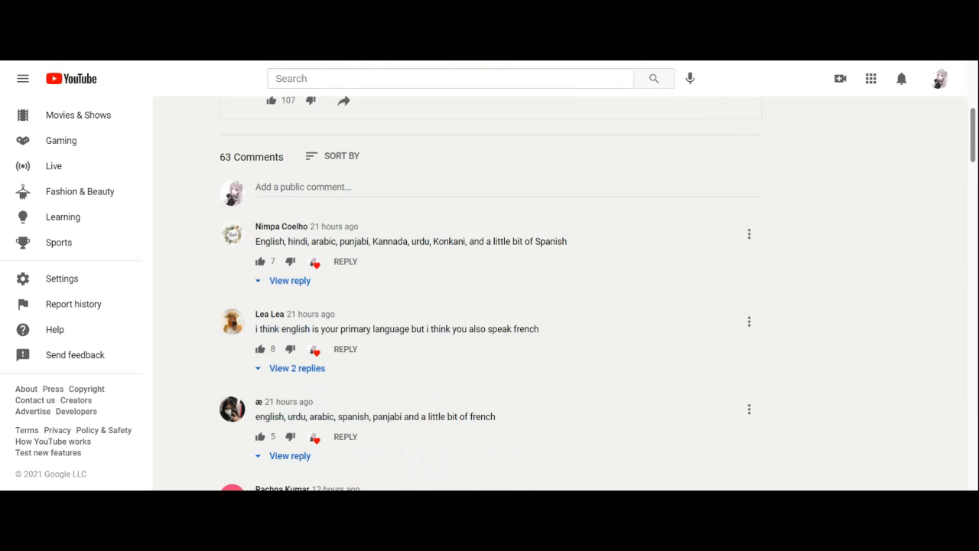
scroll("down", 3)
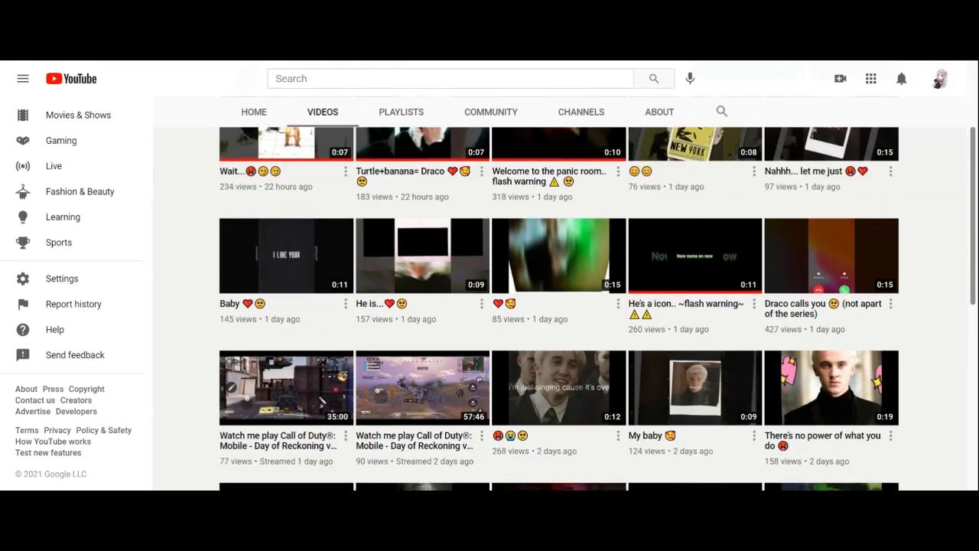
scroll("down", 3)
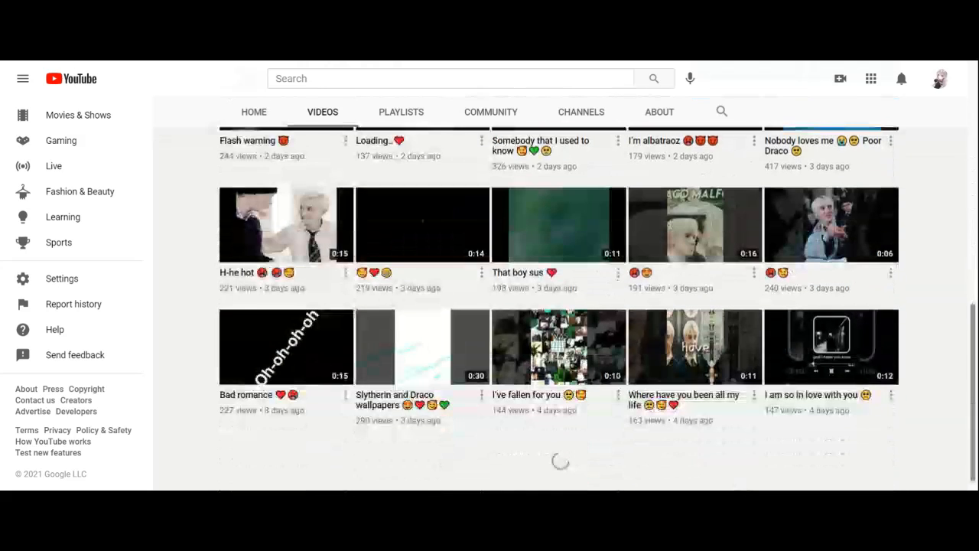